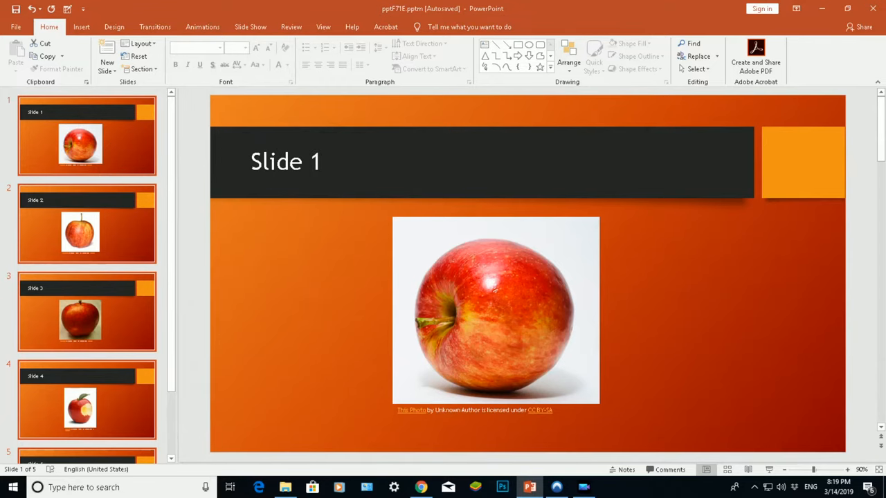
{"action": "mouse_move", "coordinate": [224, 180]}
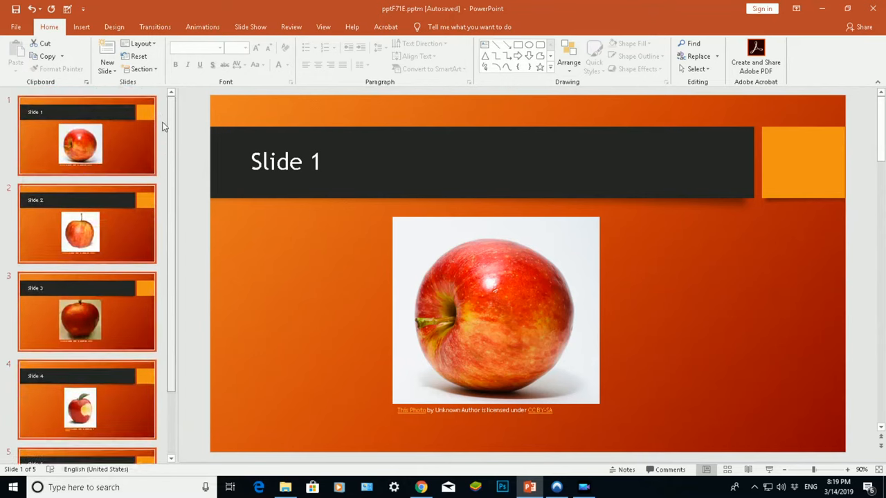
Step: Preview each apple slide from the thumbnail pane, finishing with Slide 5 displayed
{"action": "left_click", "coordinate": [86, 223]}
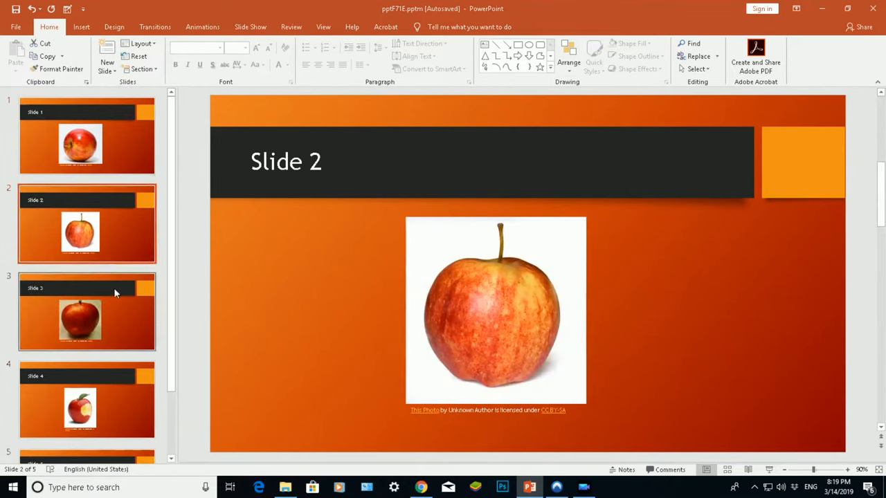
{"action": "left_click", "coordinate": [85, 399]}
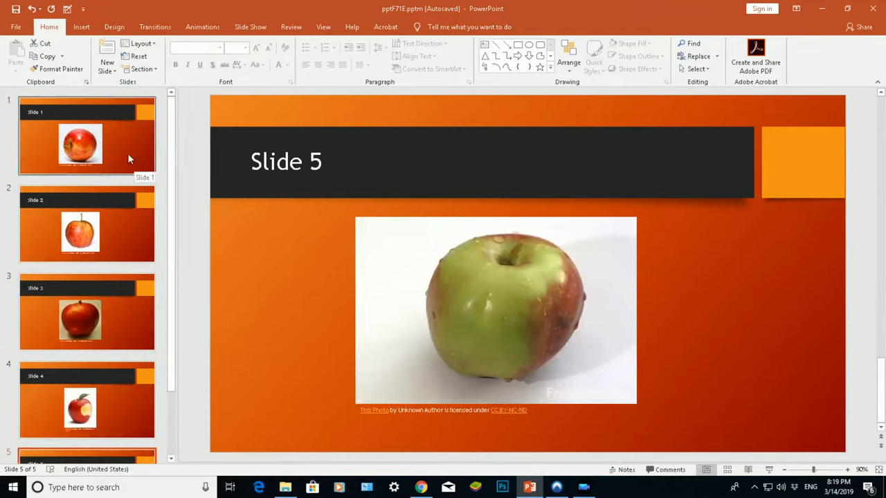
{"action": "left_click", "coordinate": [88, 135]}
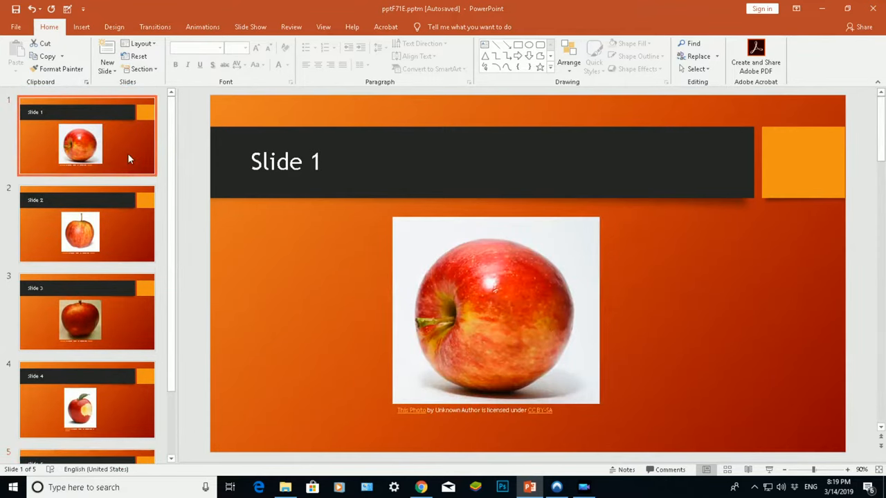
{"action": "left_click", "coordinate": [85, 312]}
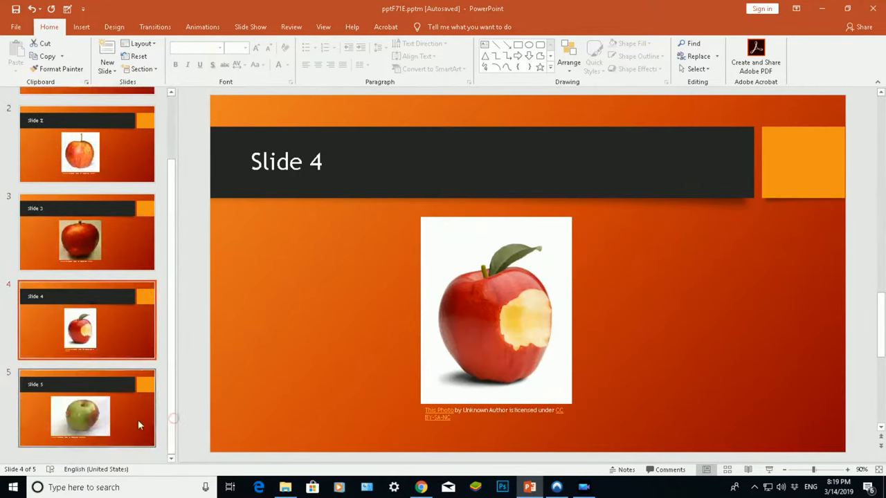
{"action": "left_click", "coordinate": [80, 408]}
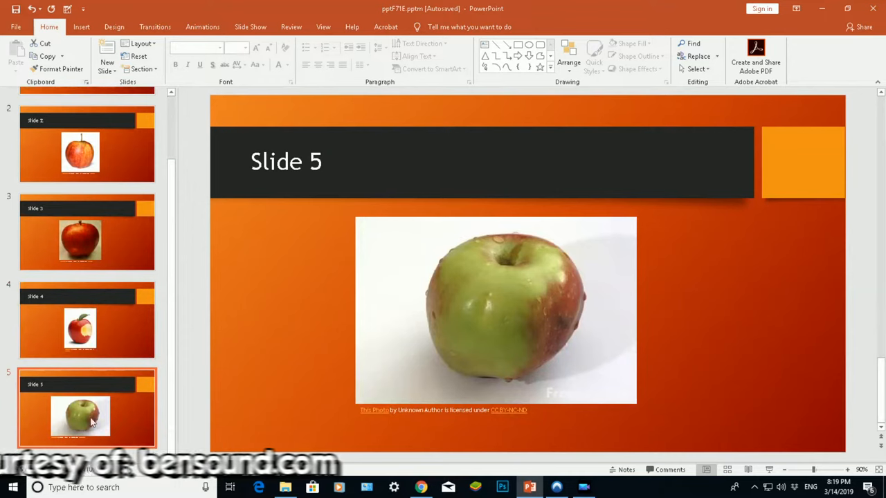
{"action": "mouse_move", "coordinate": [150, 422]}
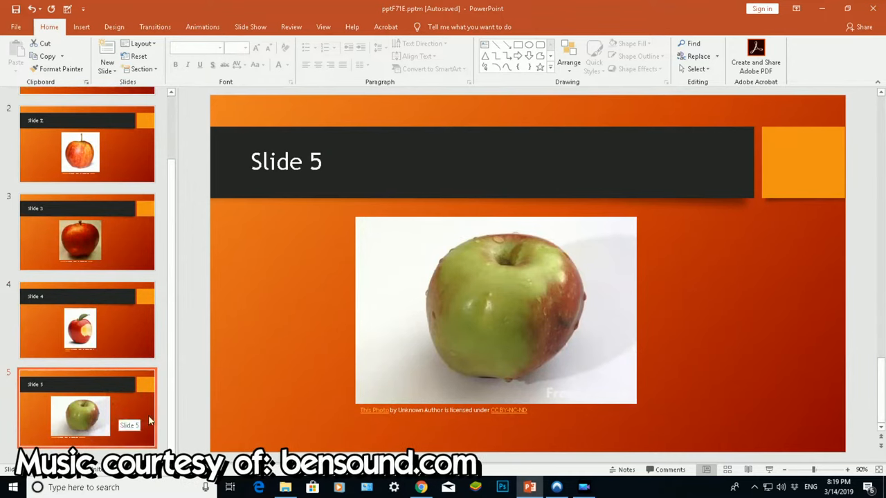
{"action": "mouse_move", "coordinate": [172, 436]}
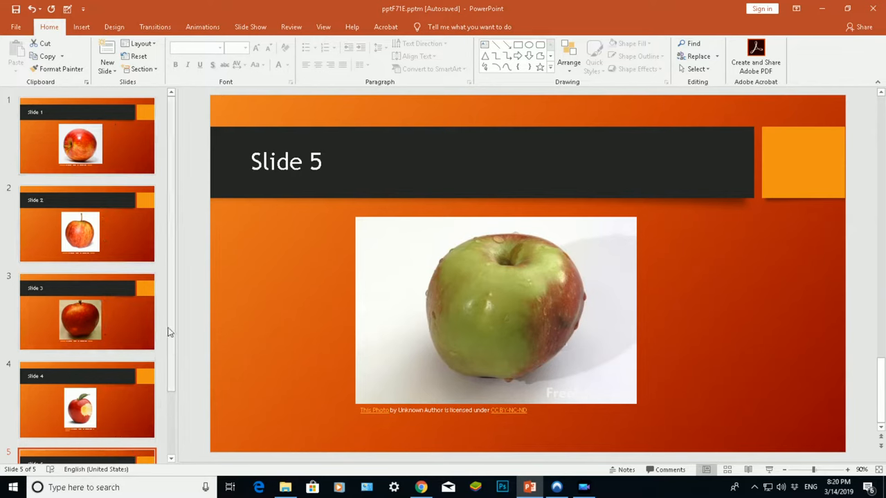
Step: Show Slide 1 again with the thumbnail pane scrolled to the top
{"action": "left_click", "coordinate": [85, 136]}
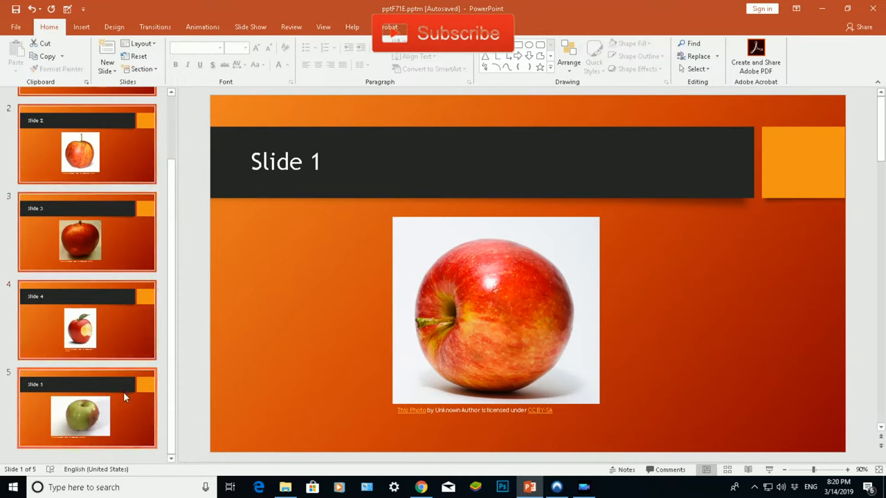
{"action": "mouse_move", "coordinate": [126, 395]}
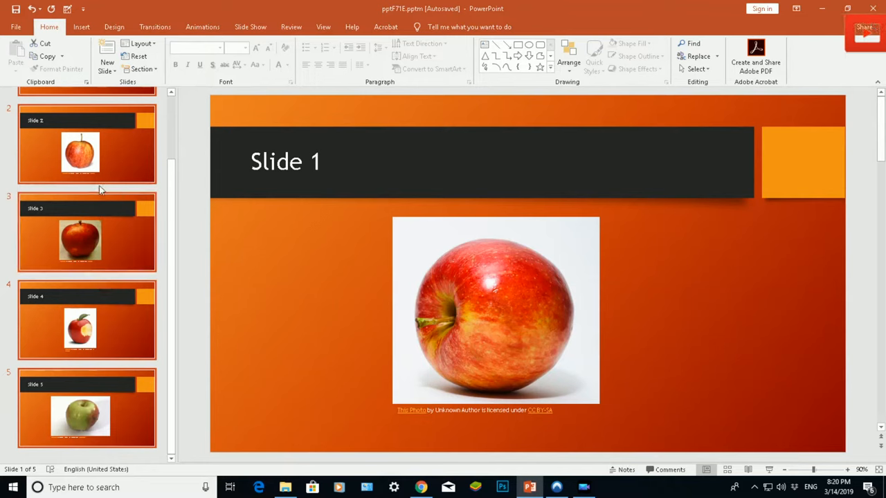
{"action": "scroll", "scroll_direction": "up", "scroll_amount": 3}
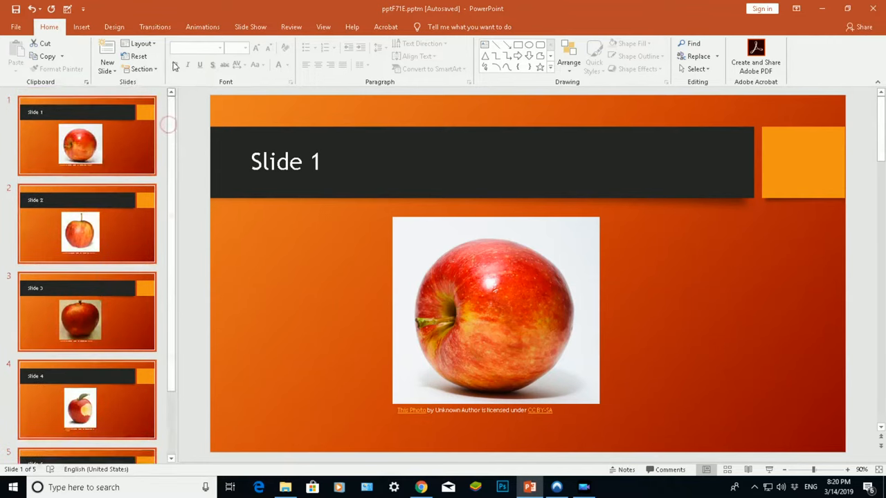
{"action": "mouse_move", "coordinate": [352, 27]}
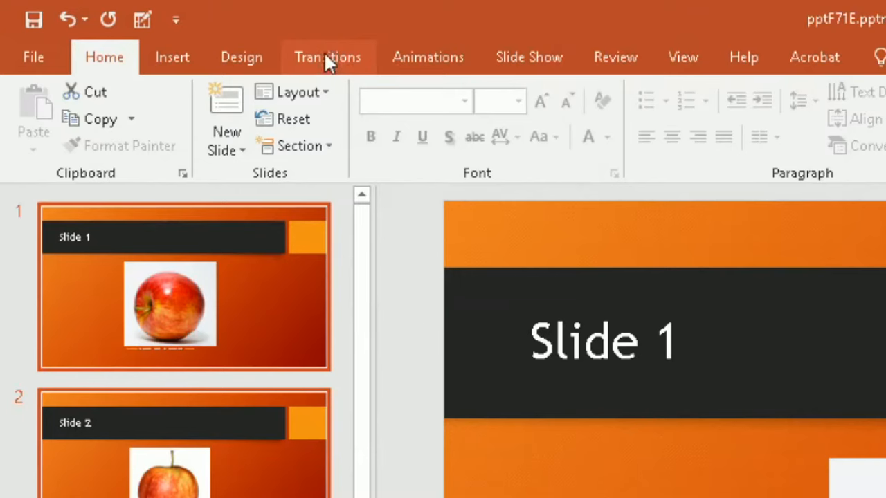
Step: Set Slide 1's transition to advance After 00:02.00 instead of On Mouse Click
{"action": "left_click", "coordinate": [327, 57]}
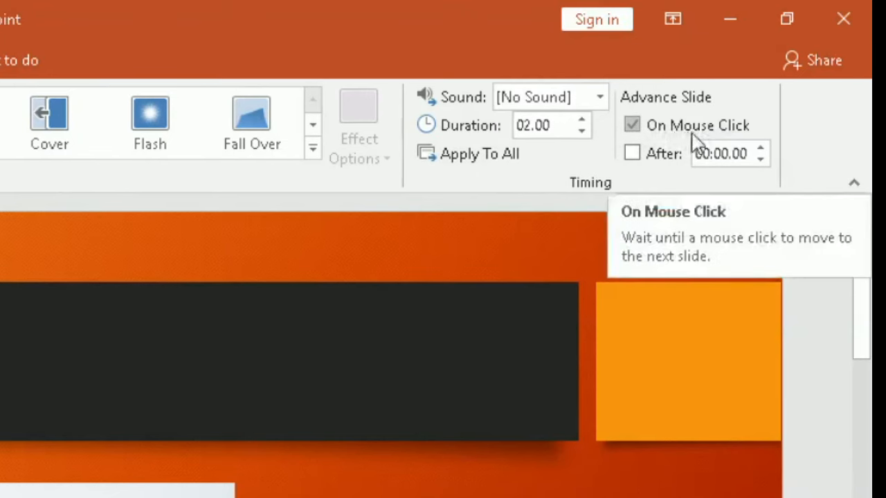
{"action": "left_click", "coordinate": [631, 124]}
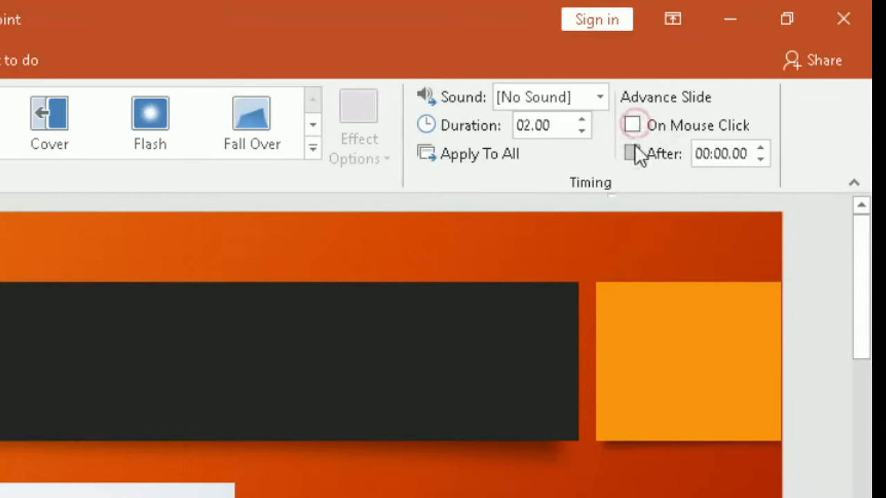
{"action": "left_click", "coordinate": [631, 153]}
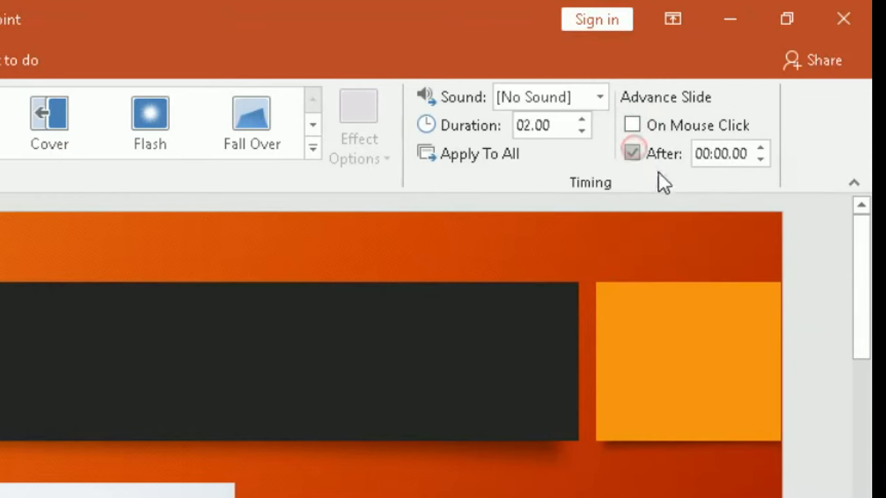
{"action": "mouse_move", "coordinate": [762, 153]}
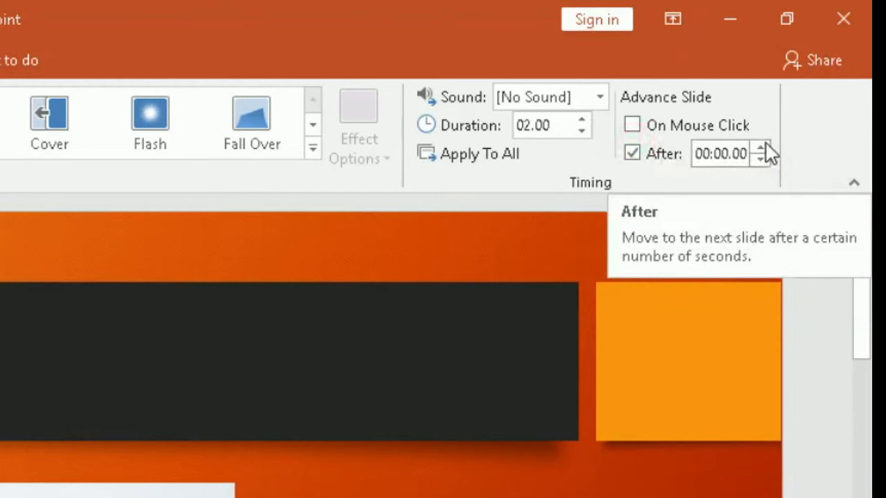
{"action": "mouse_move", "coordinate": [764, 160]}
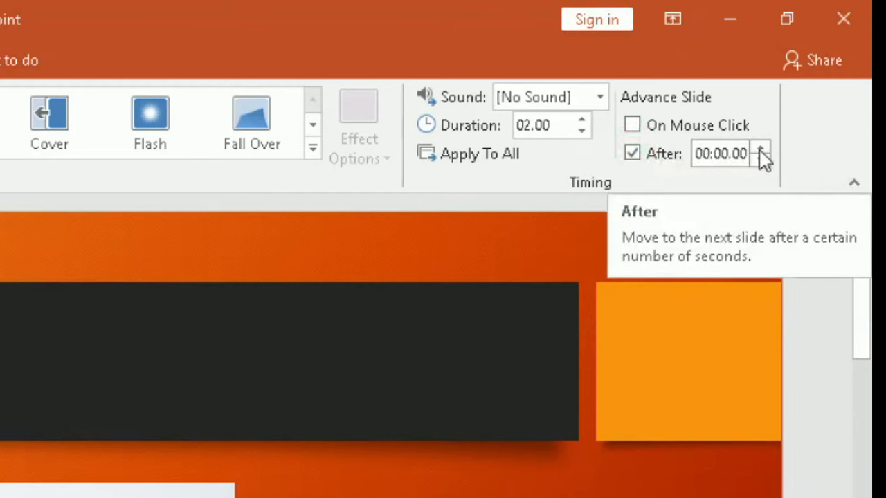
{"action": "left_click", "coordinate": [760, 148]}
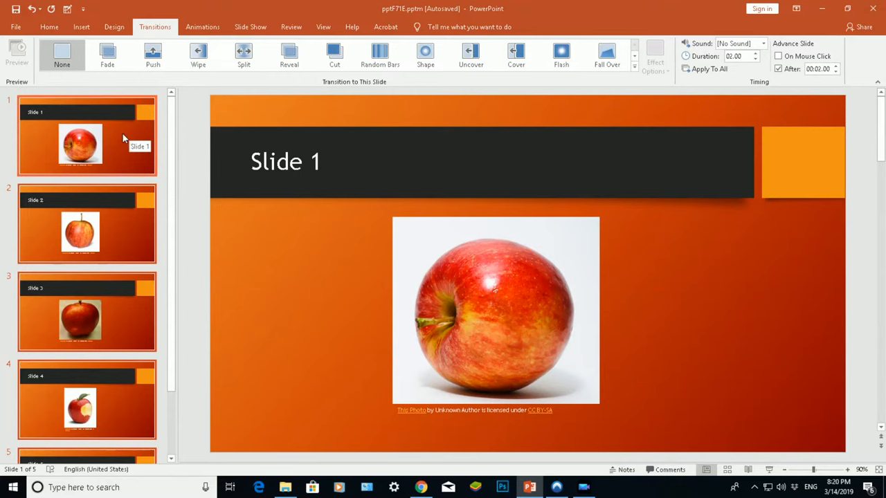
{"action": "mouse_move", "coordinate": [126, 353]}
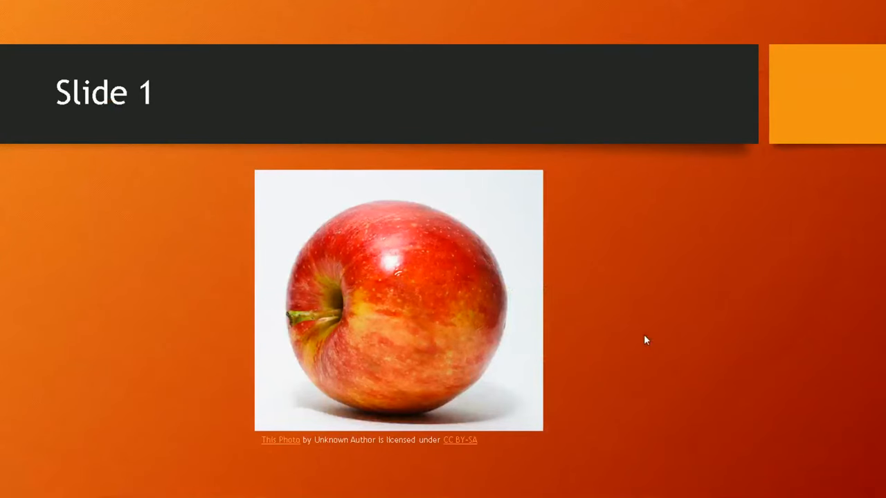
Step: Step through the remaining slides of the running show, then exit with Esc to Normal view
{"action": "key", "text": "right"}
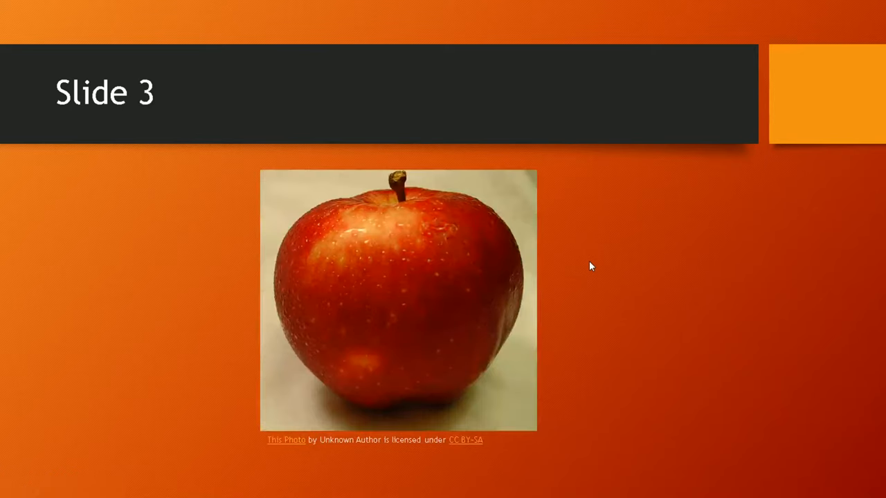
{"action": "key", "text": "Right"}
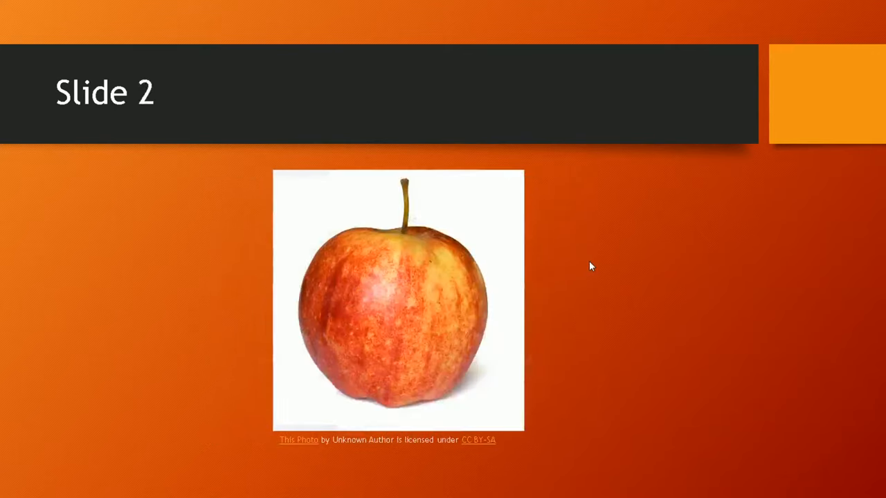
{"action": "key", "text": "right"}
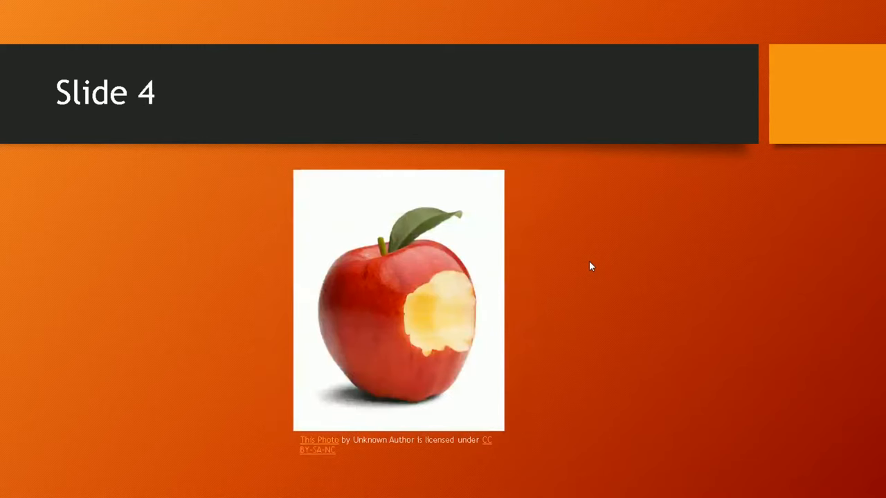
{"action": "key", "text": "right"}
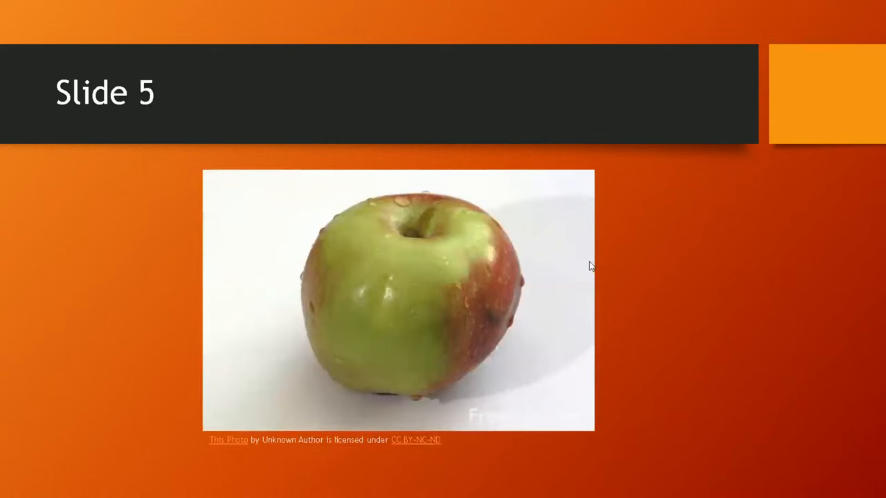
{"action": "key", "text": "Escape"}
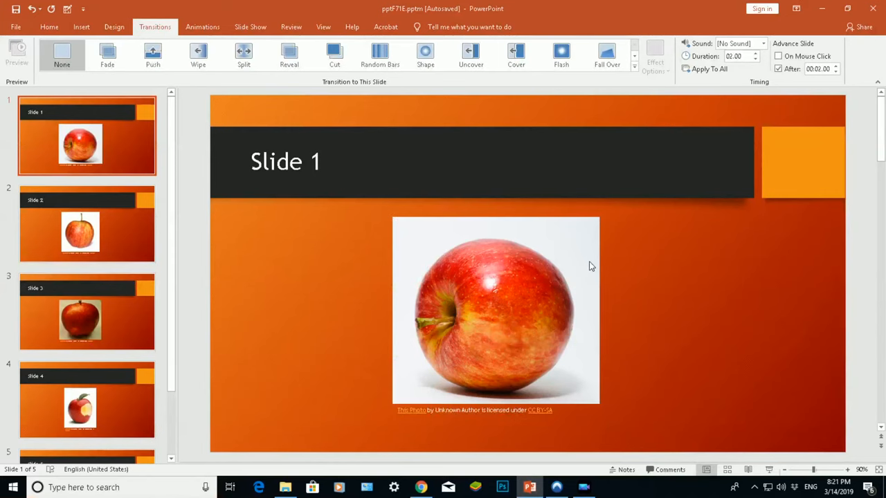
{"action": "mouse_move", "coordinate": [443, 103]}
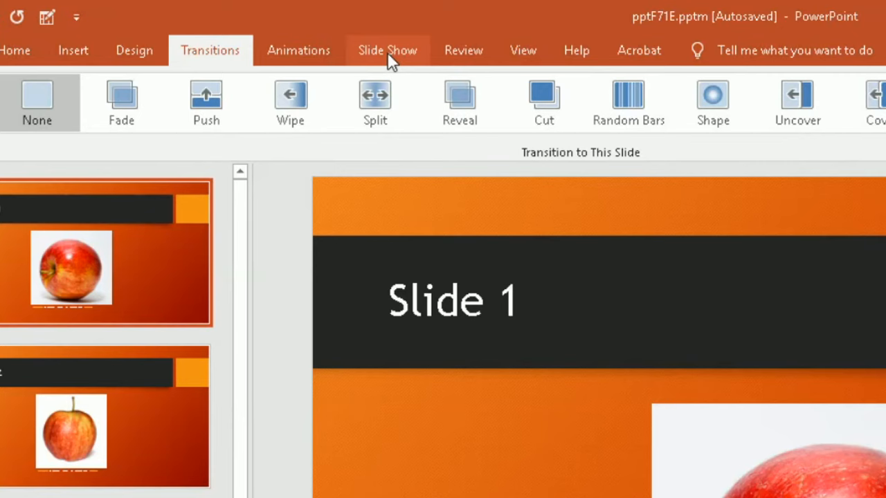
Step: Bring up the Set Up Show dialog from the Slide Show ribbon
{"action": "left_click", "coordinate": [388, 50]}
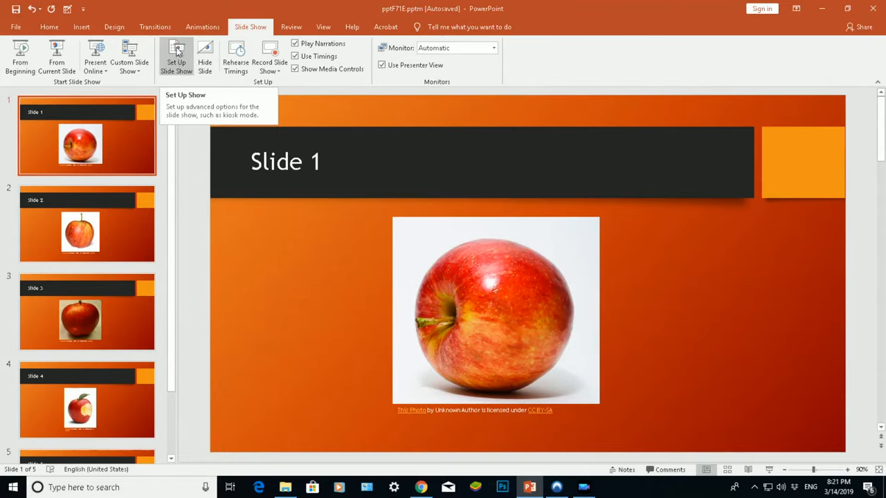
{"action": "left_click", "coordinate": [175, 57]}
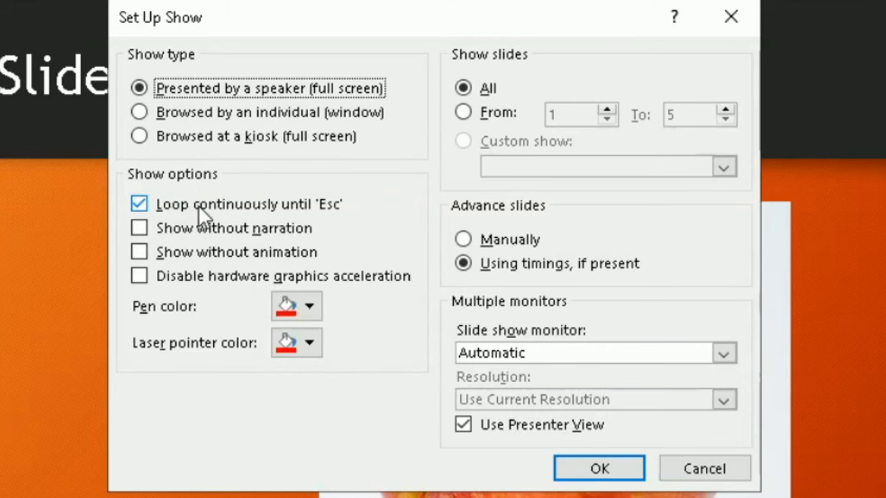
{"action": "mouse_move", "coordinate": [332, 216]}
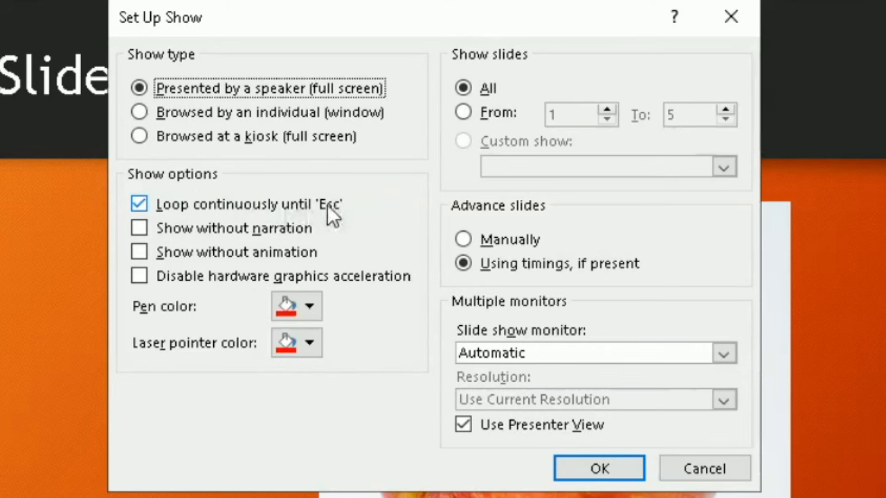
Step: Leave 'Loop continuously until Esc' checked in Set Up Show and confirm with OK
{"action": "left_click", "coordinate": [138, 204]}
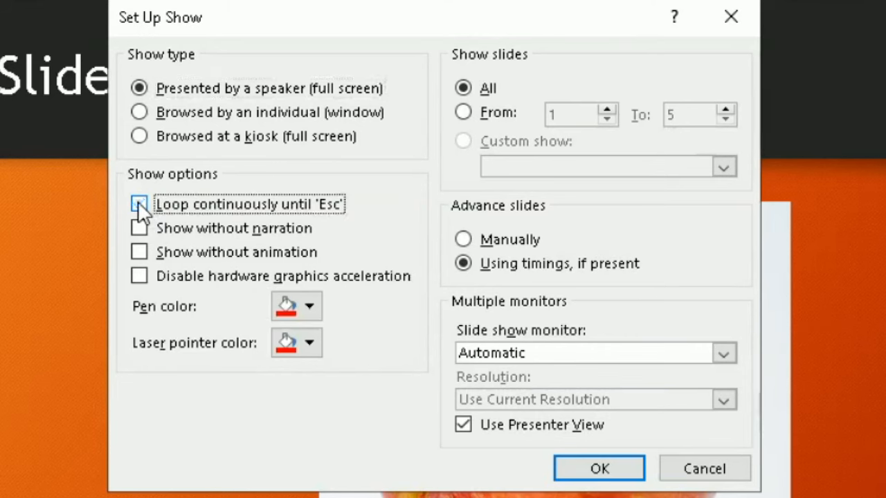
{"action": "left_click", "coordinate": [138, 203]}
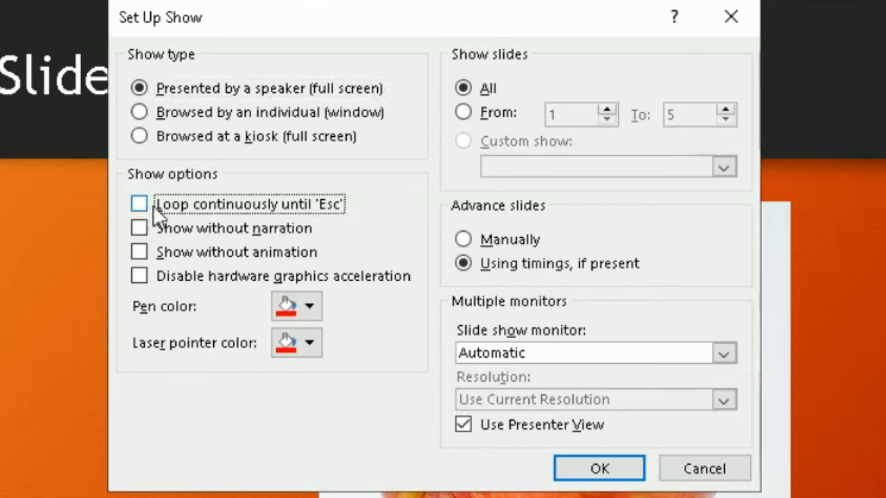
{"action": "mouse_move", "coordinate": [150, 219]}
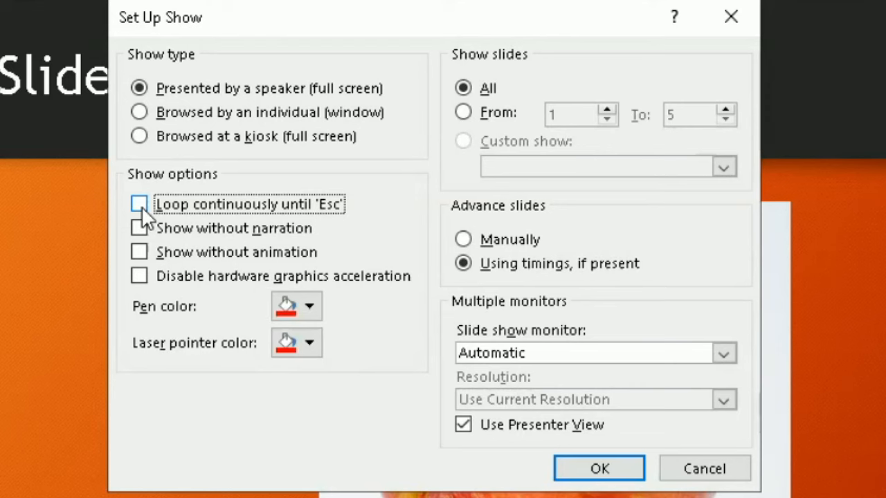
{"action": "left_click", "coordinate": [139, 203]}
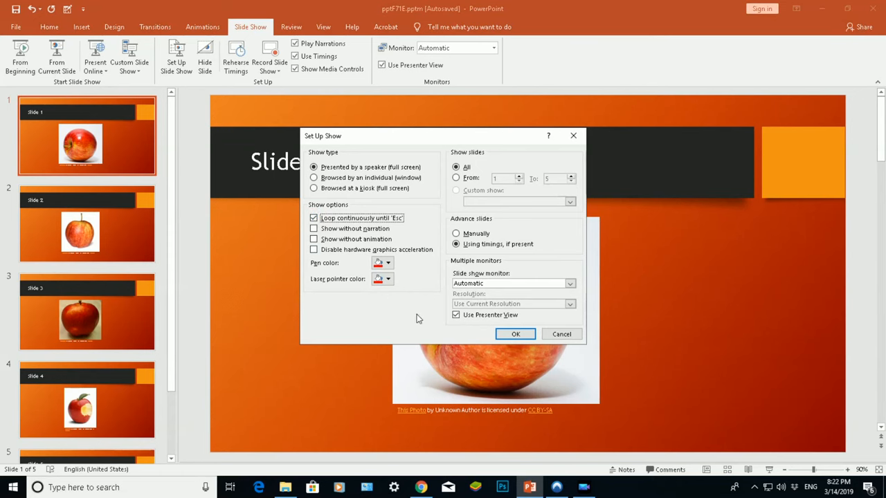
{"action": "left_click", "coordinate": [515, 334]}
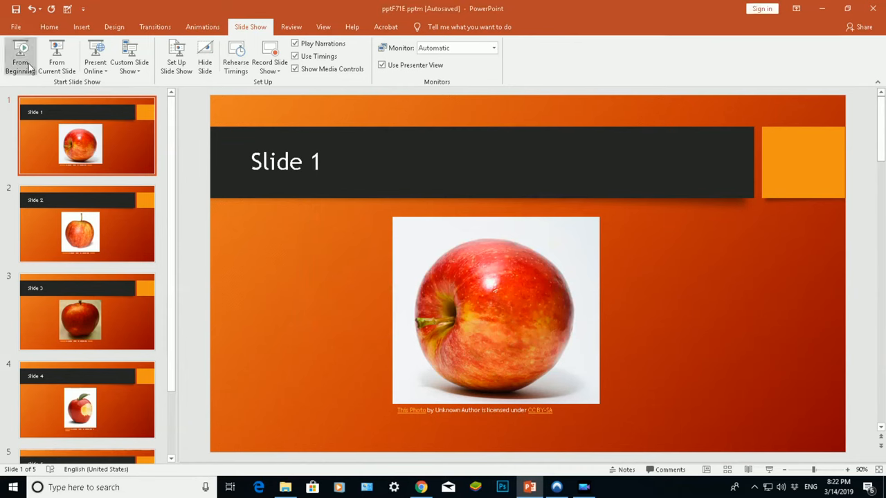
{"action": "mouse_move", "coordinate": [20, 56]}
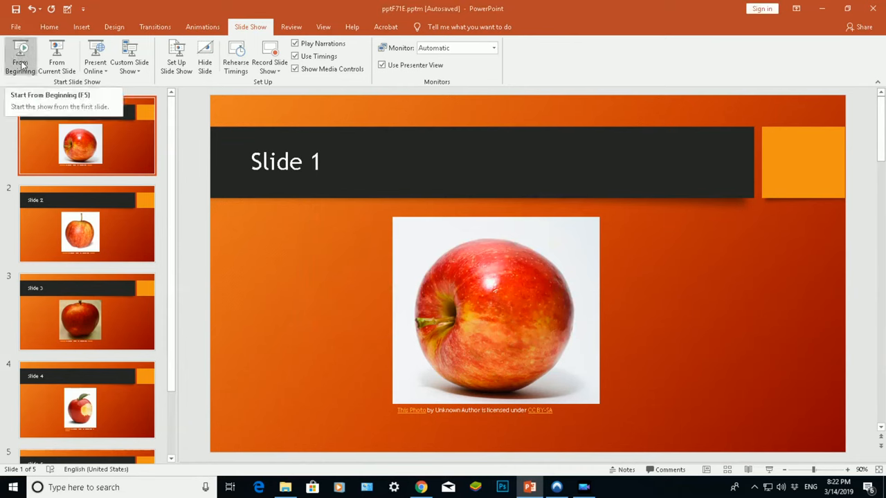
Step: Start the show From Beginning and let the timed apple slides advance through to Slide 4
{"action": "left_click", "coordinate": [21, 58]}
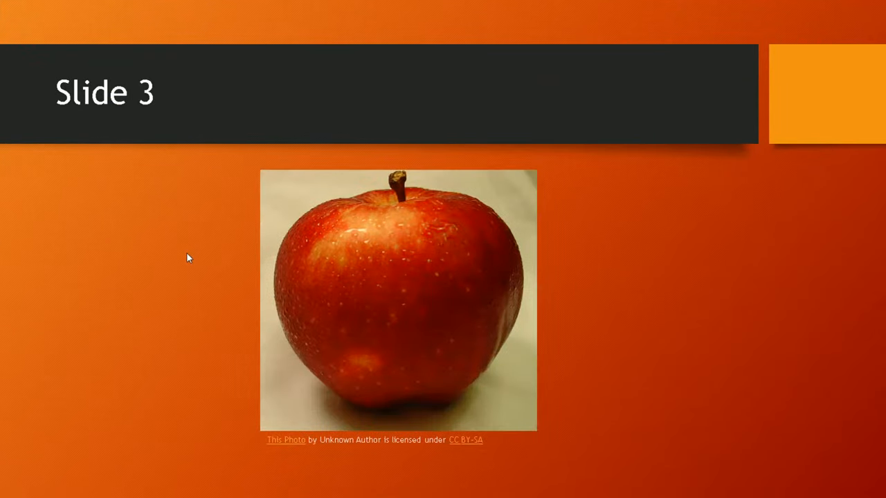
{"action": "key", "text": "right"}
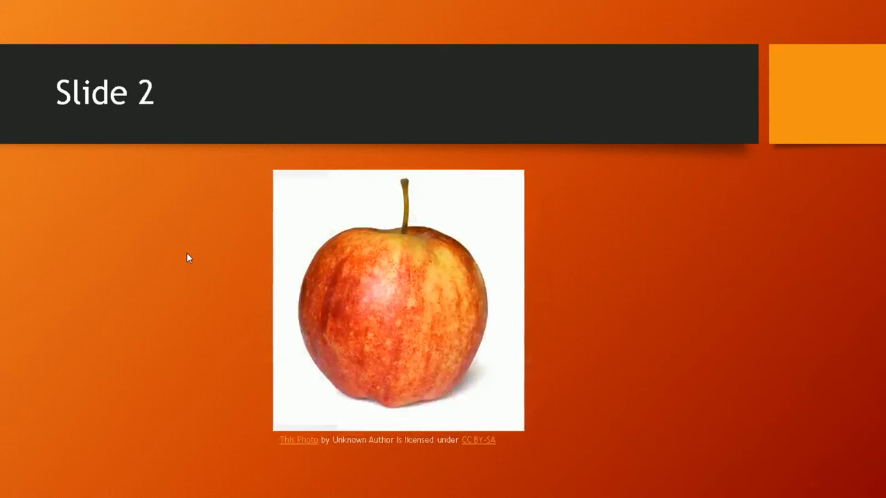
{"action": "key", "text": "right"}
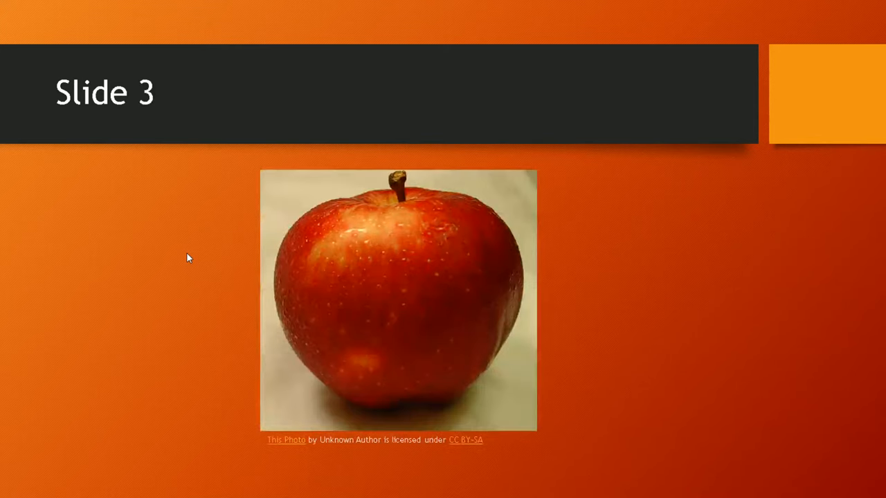
{"action": "key", "text": "right"}
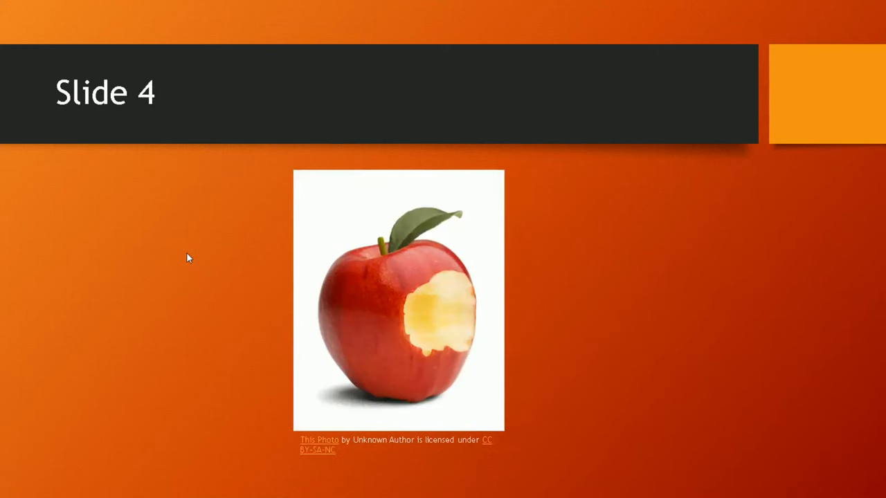